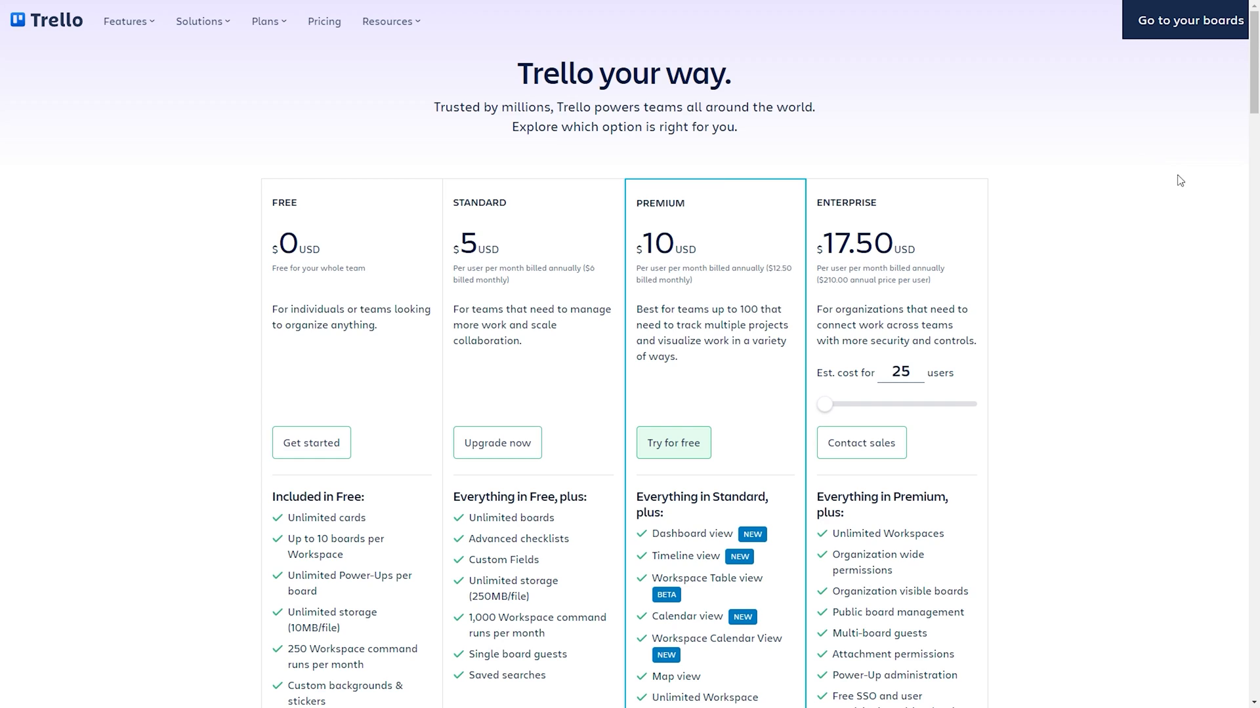
# - Scroll through the pricing plans and move on to the Calendar and Dashboard view overview
pyautogui.scroll(-3)
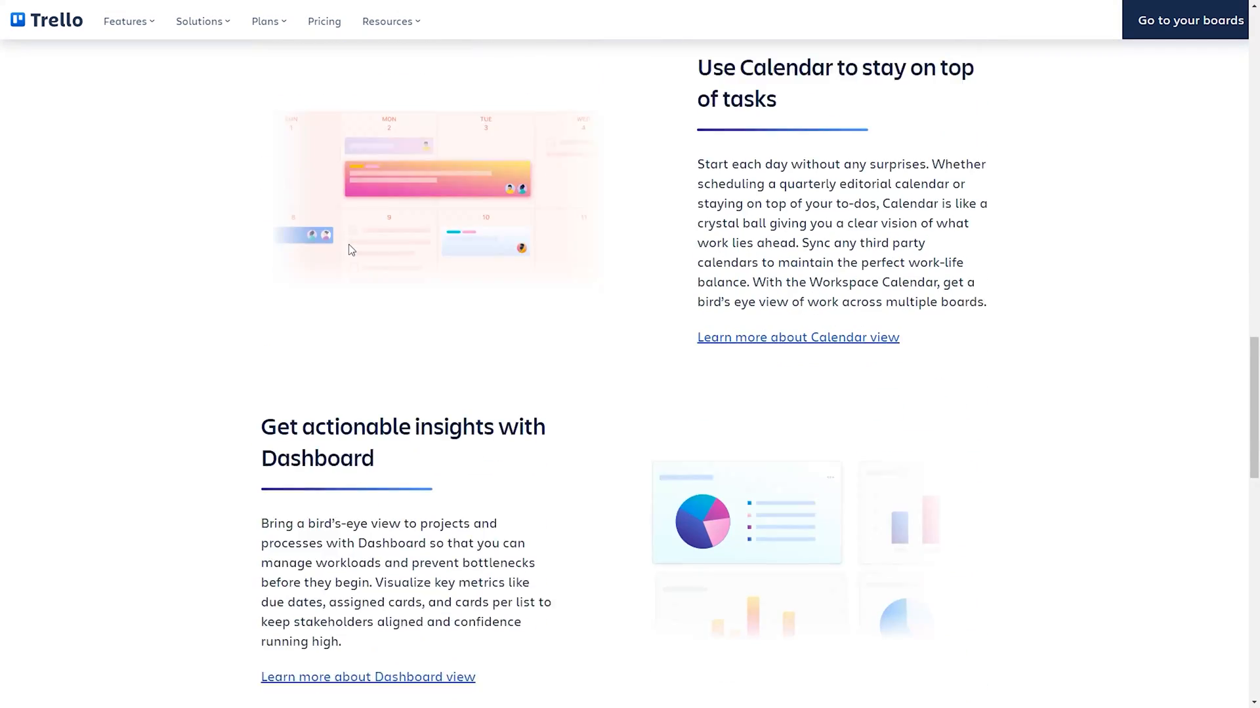
pyautogui.scroll(-3)
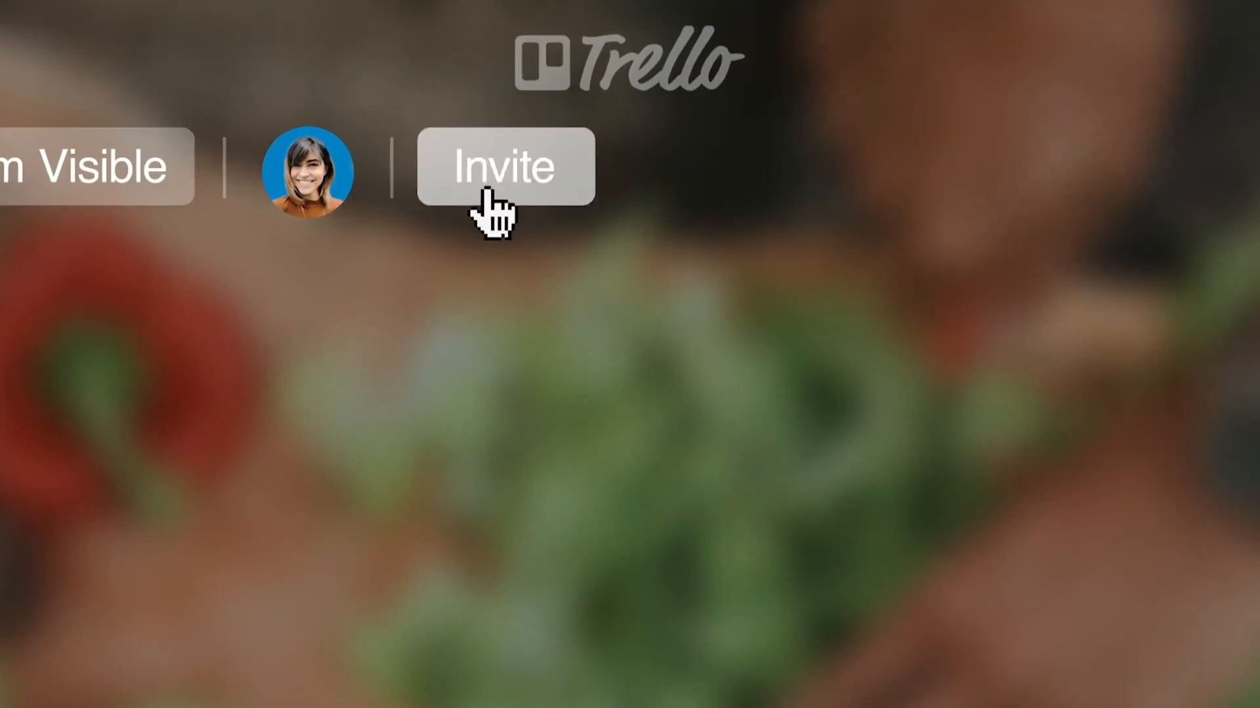
pyautogui.click(503, 166)
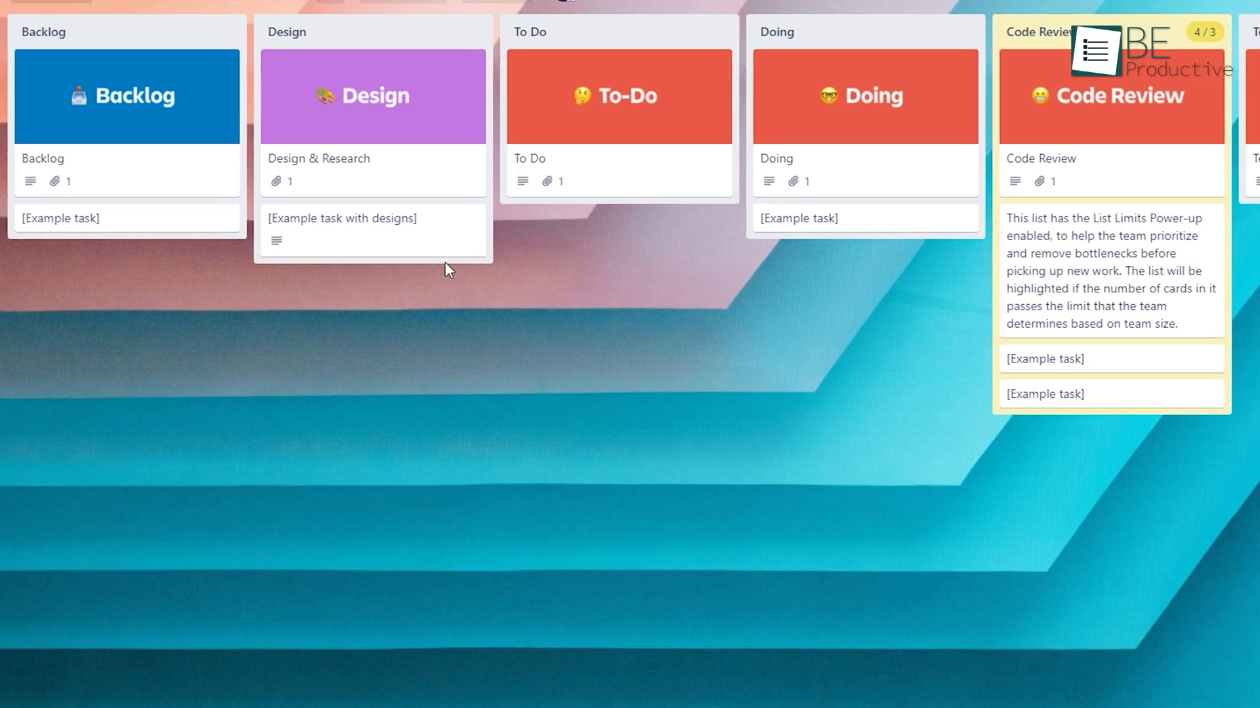
# - Scroll the board sideways to reveal its Backlog, Design, To Do, Doing and Code Review lists
pyautogui.hscroll(3)
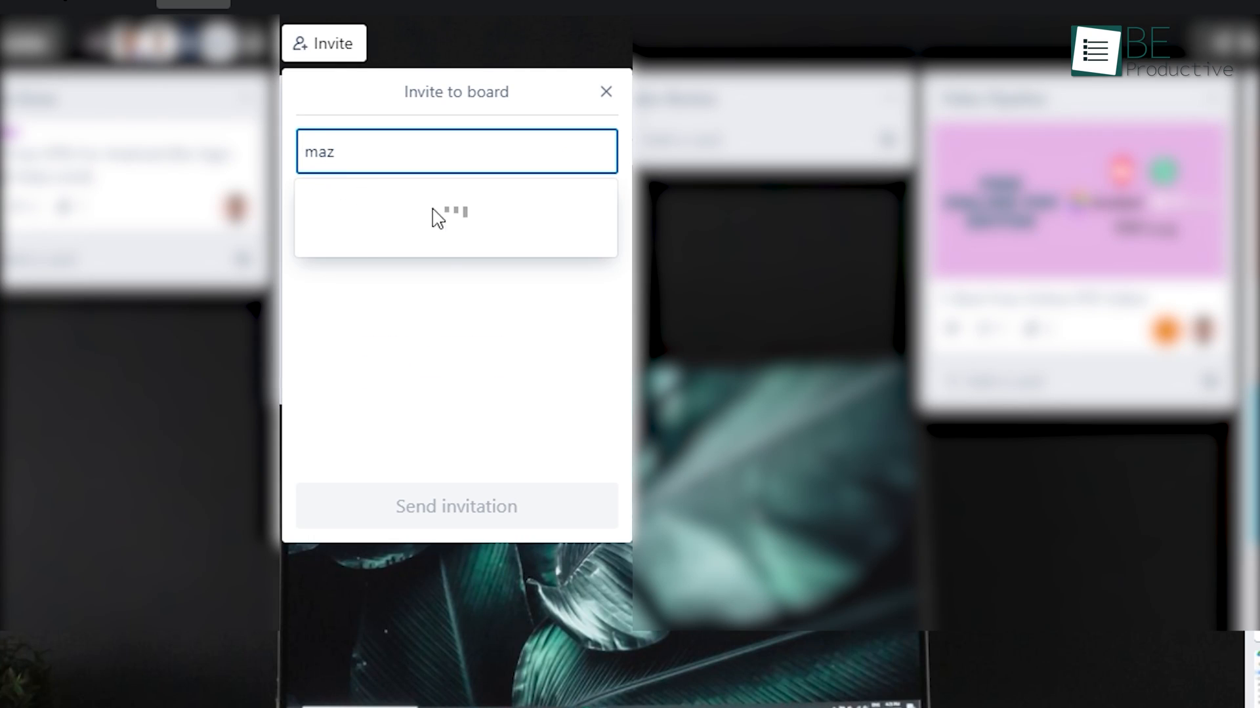
# - Invite the matching member to the board and send the invitation
pyautogui.click(450, 216)
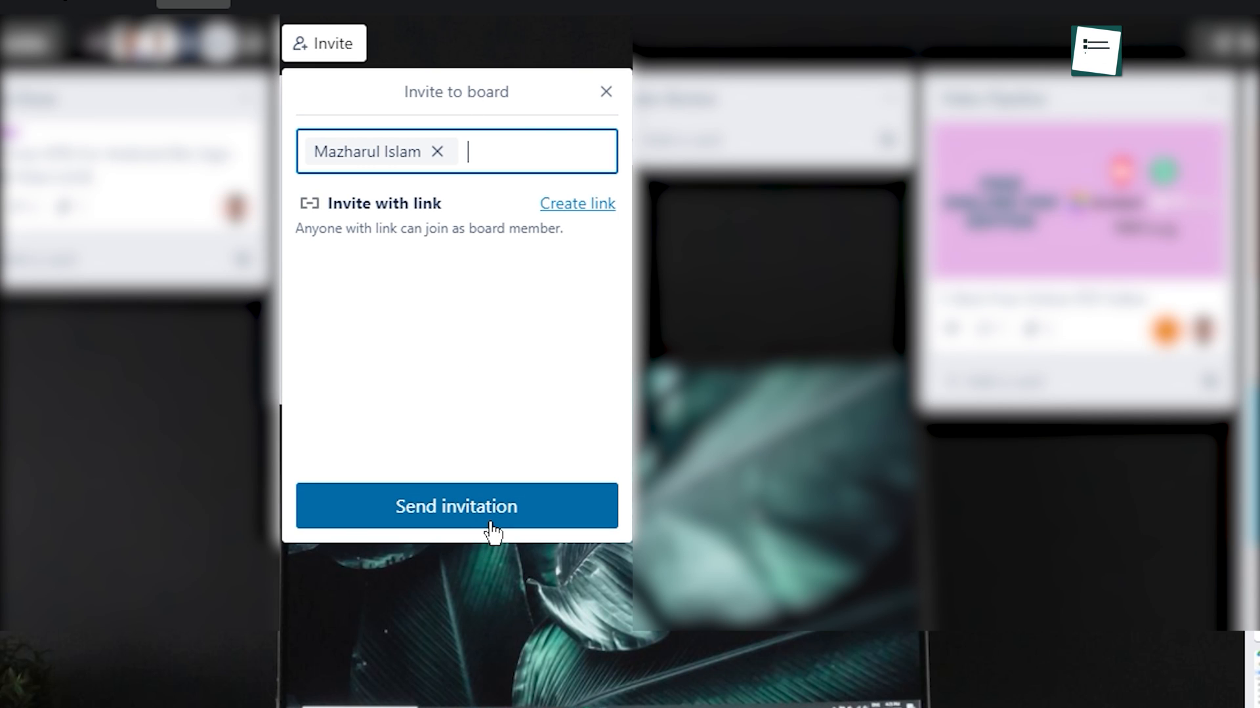
pyautogui.click(455, 507)
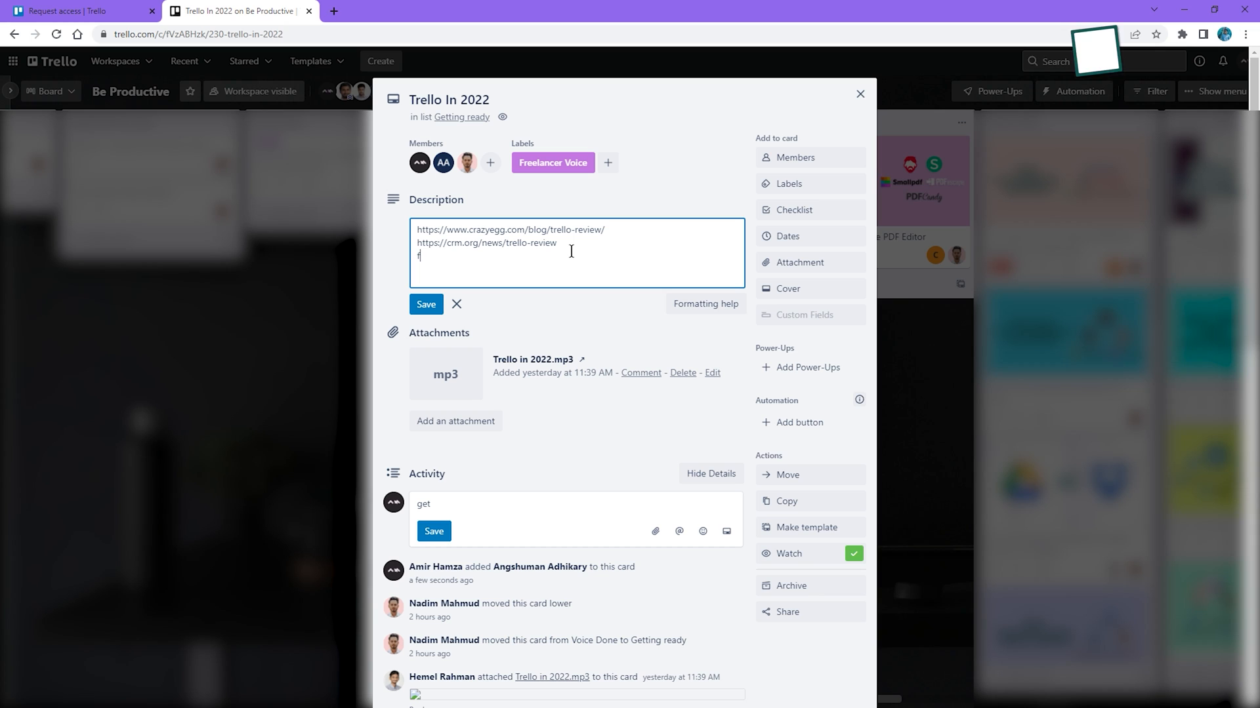
# - Save the Trello In 2022 card's edited description with review links and add a checklist to it
pyautogui.click(425, 304)
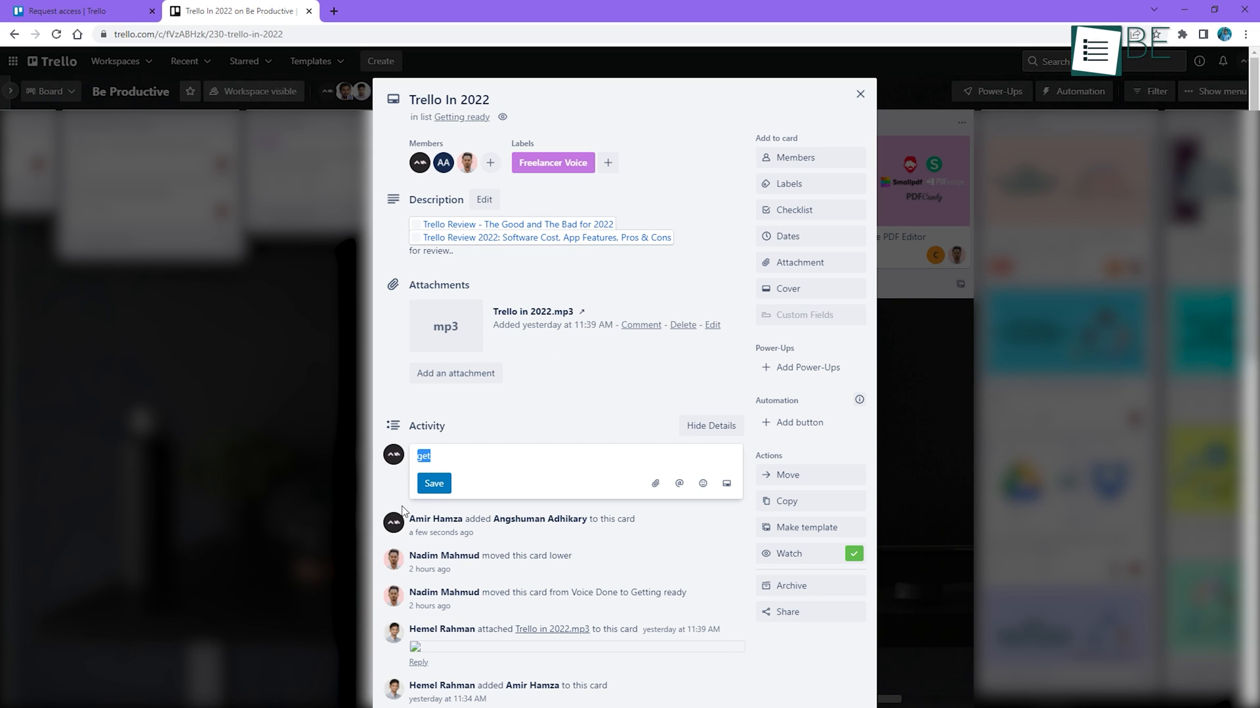
pyautogui.click(792, 210)
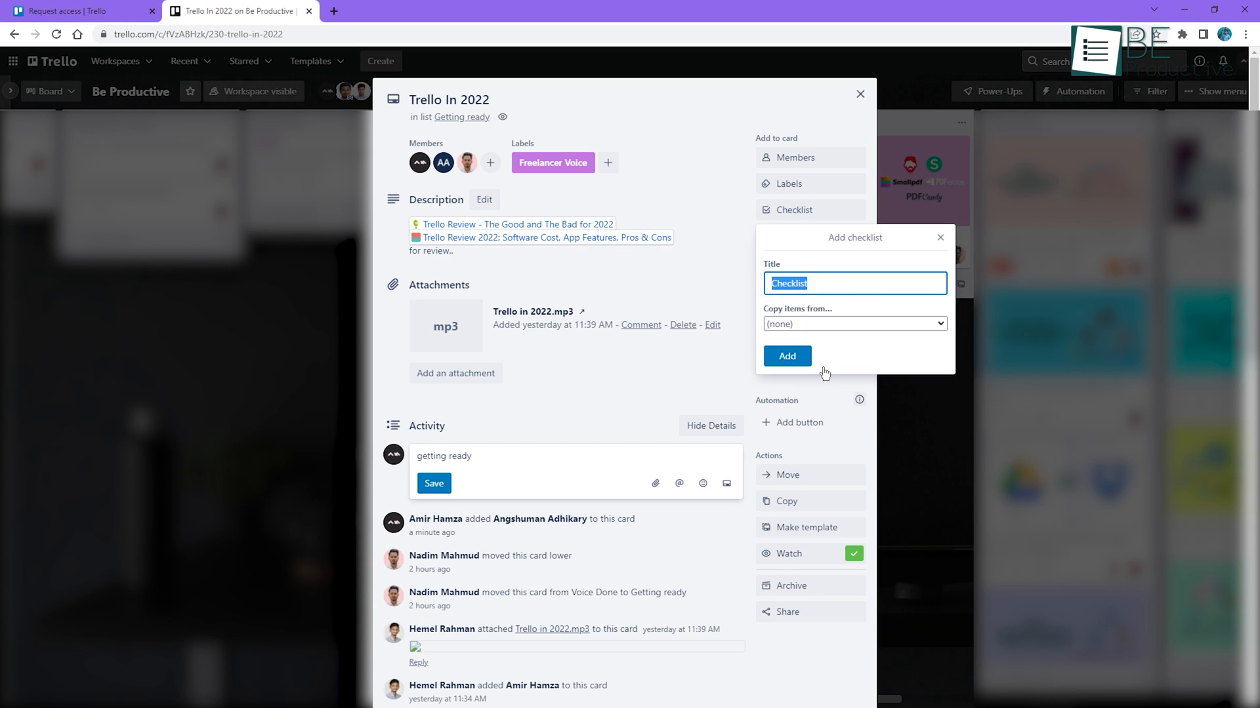
pyautogui.click(790, 235)
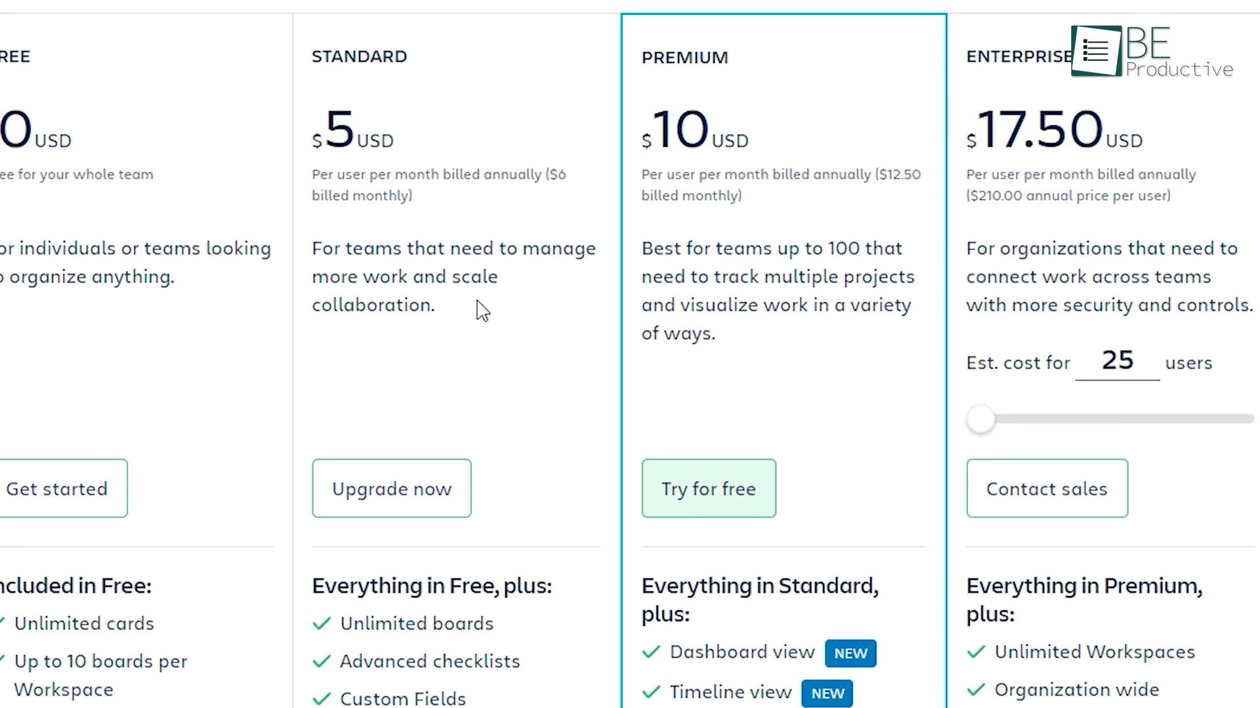
pyautogui.scroll(-3)
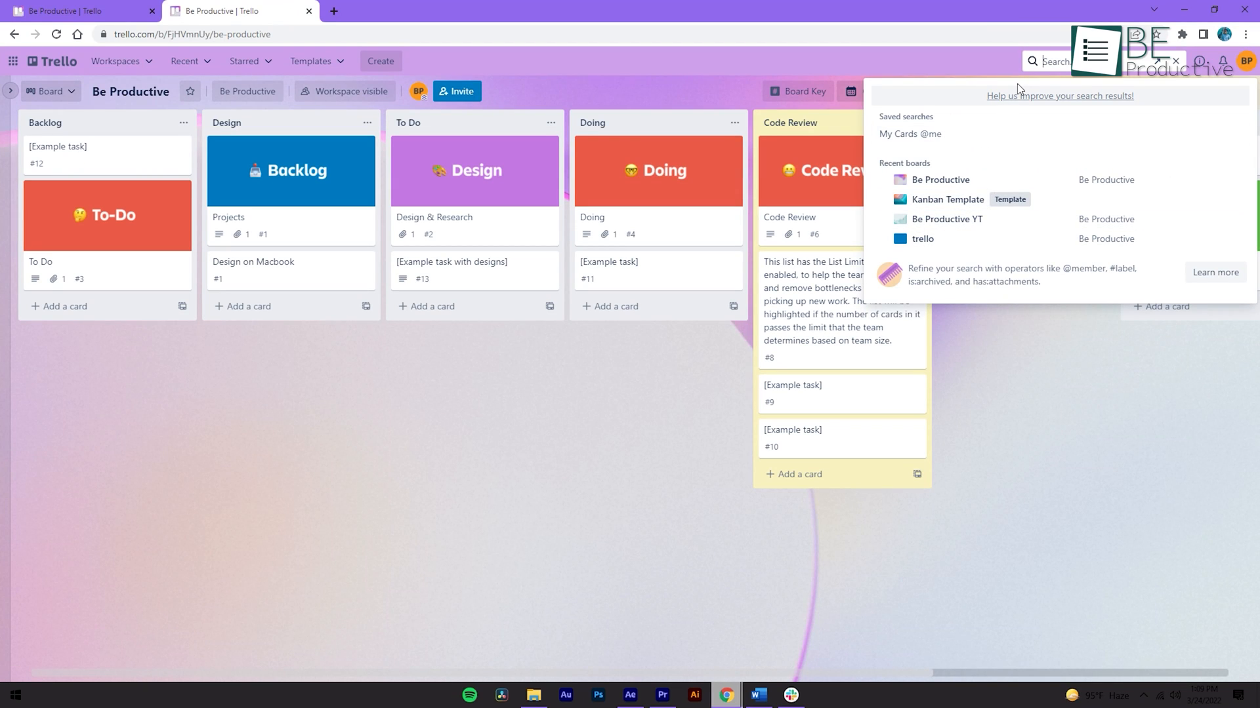
# - Search boards for 'be', open a match, check notifications, and browse Unsplash background photos
pyautogui.write('be')
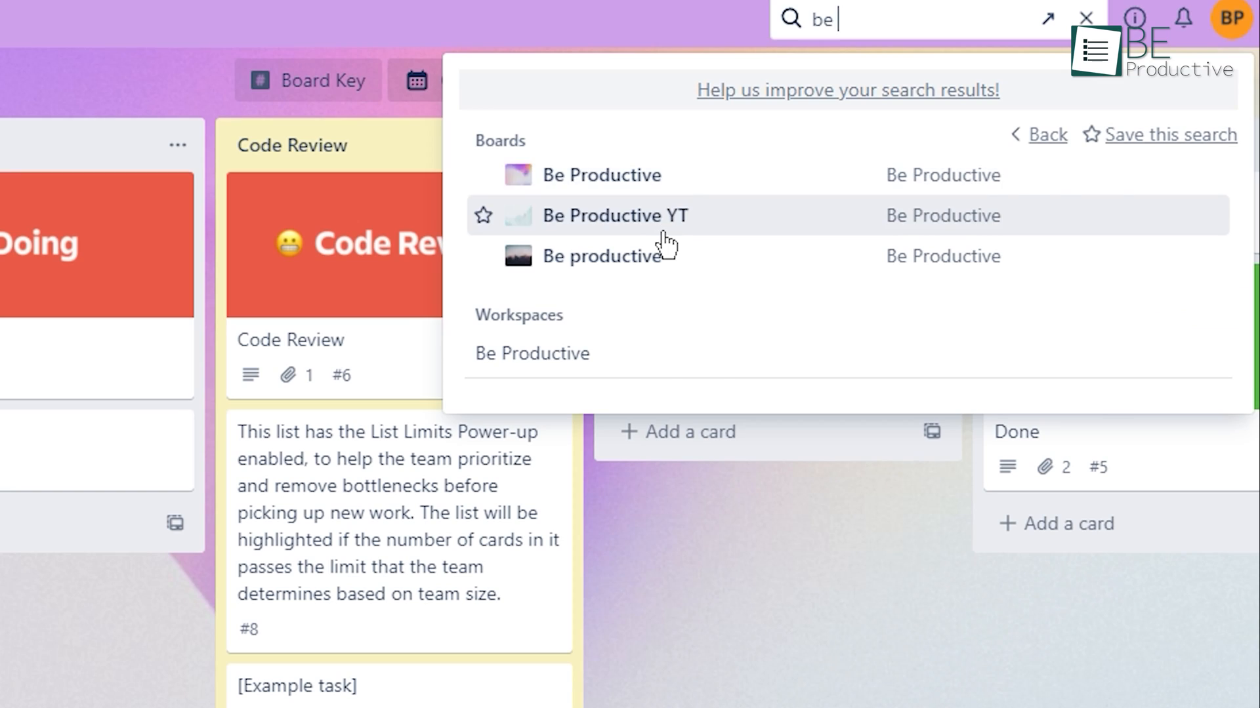
pyautogui.click(614, 215)
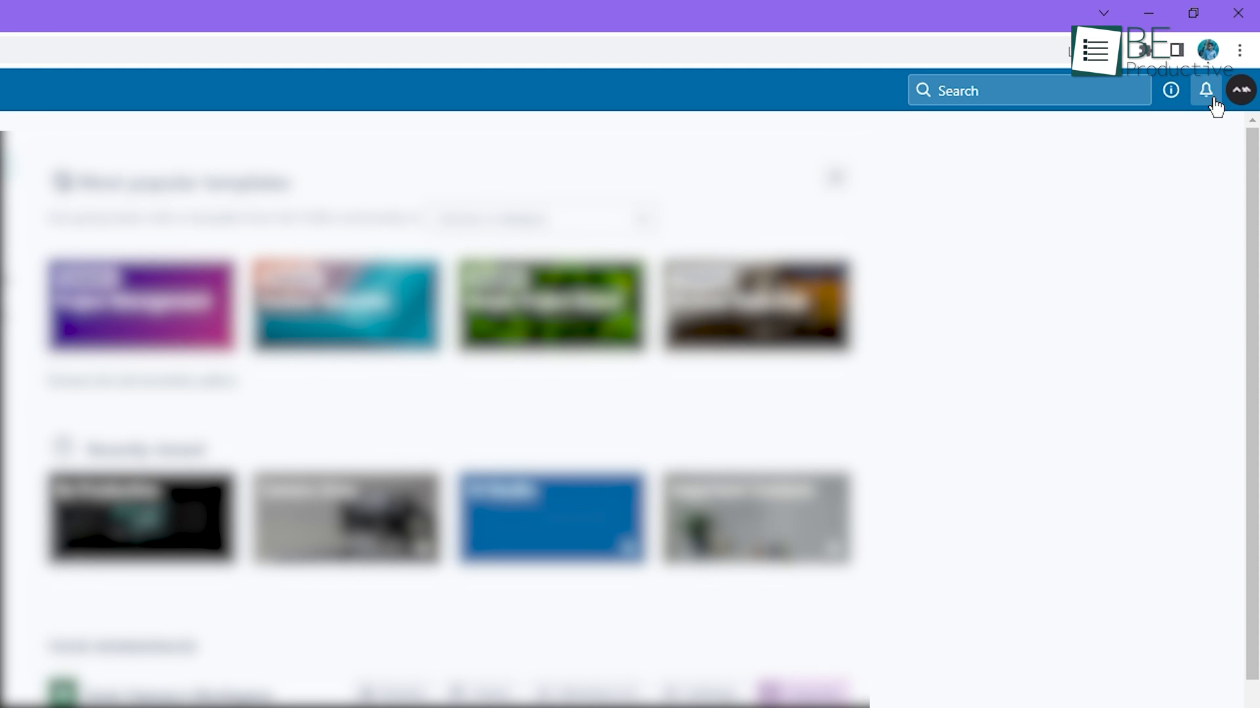
pyautogui.click(1204, 91)
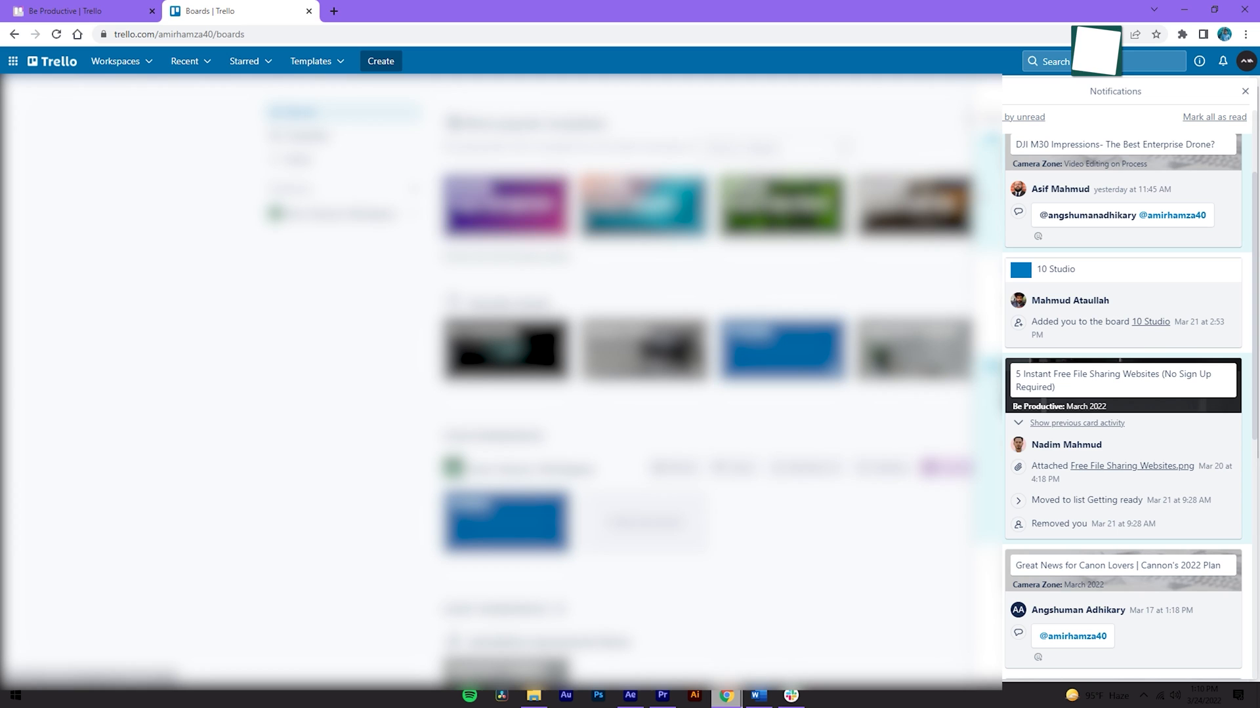
pyautogui.scroll(-3)
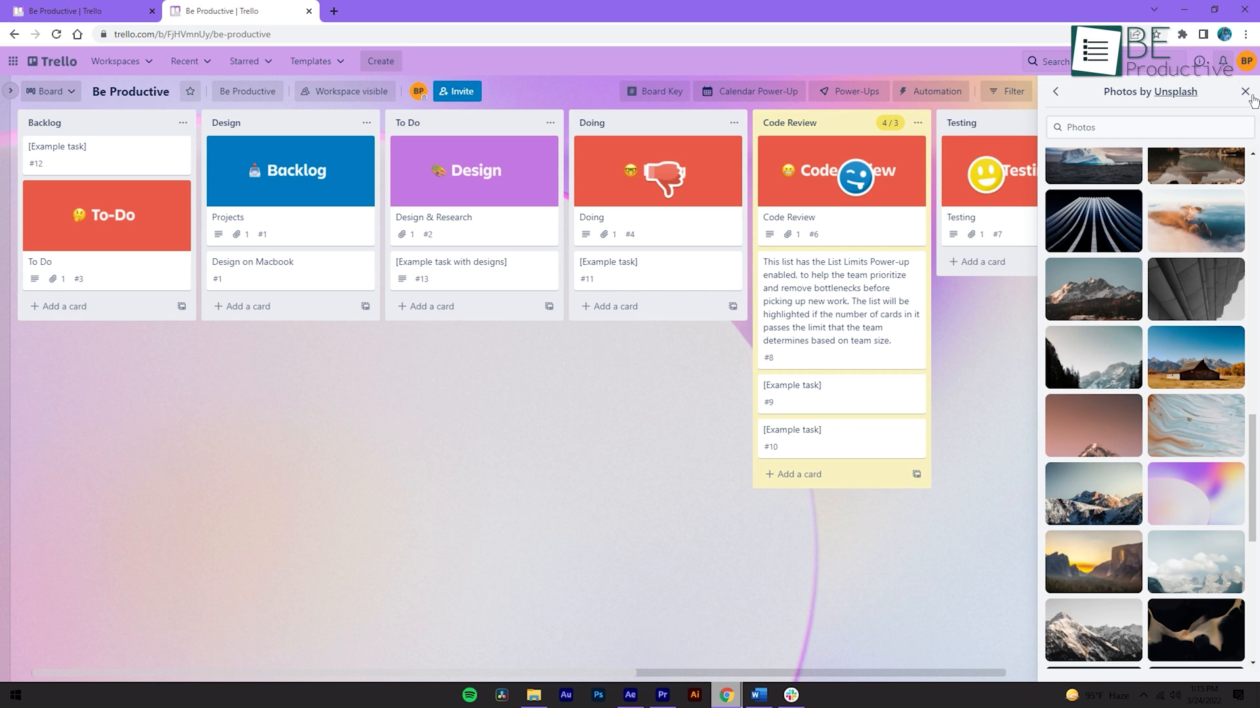
# - Leave the background photos and browse the Power-Ups directory
pyautogui.click(1243, 92)
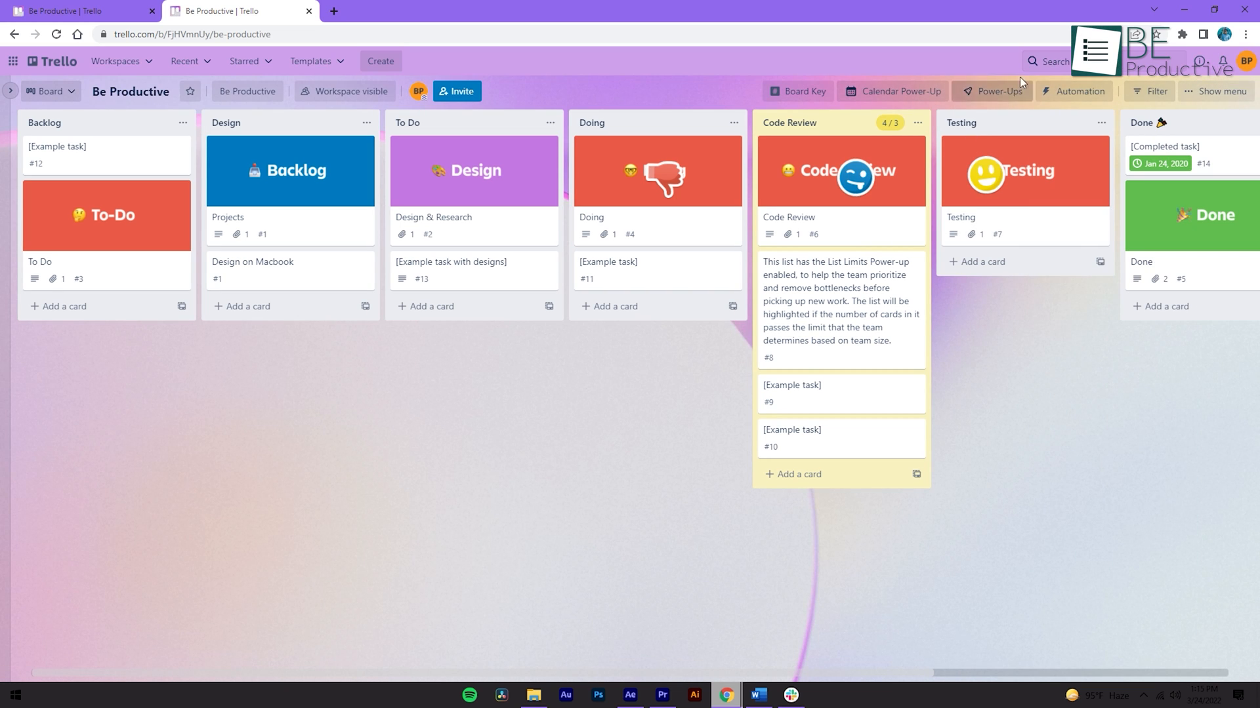
pyautogui.click(996, 90)
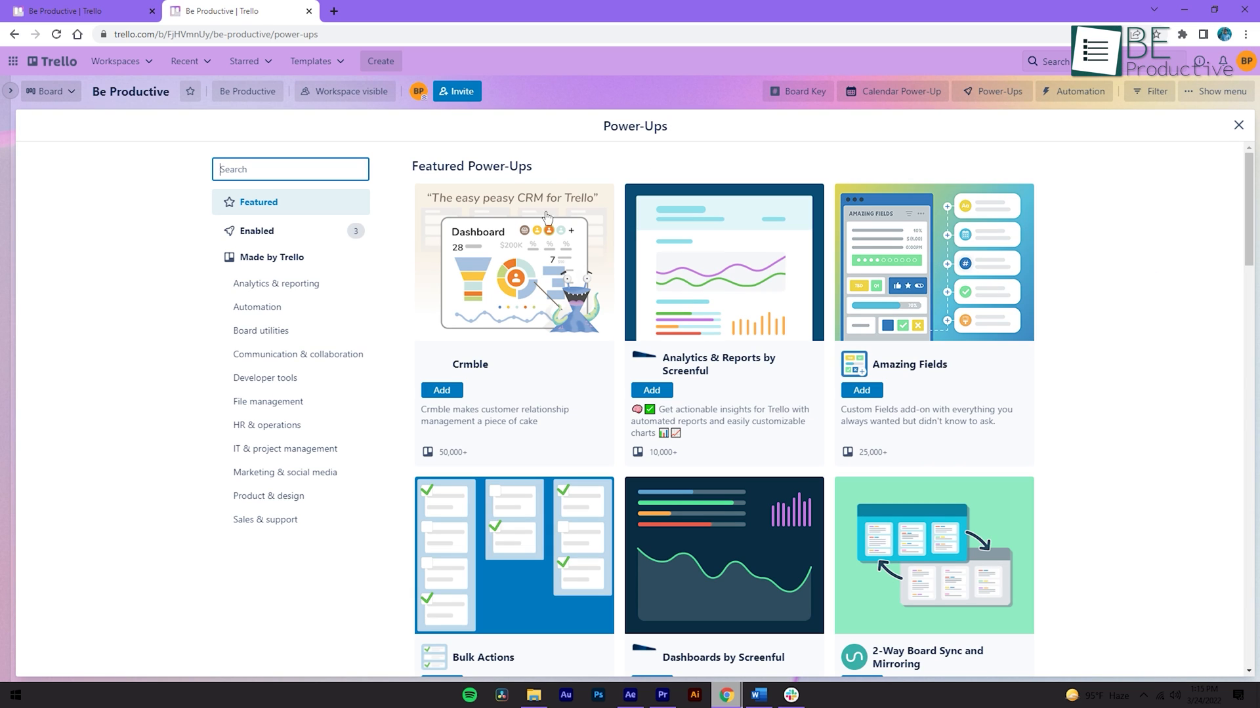
pyautogui.scroll(-3)
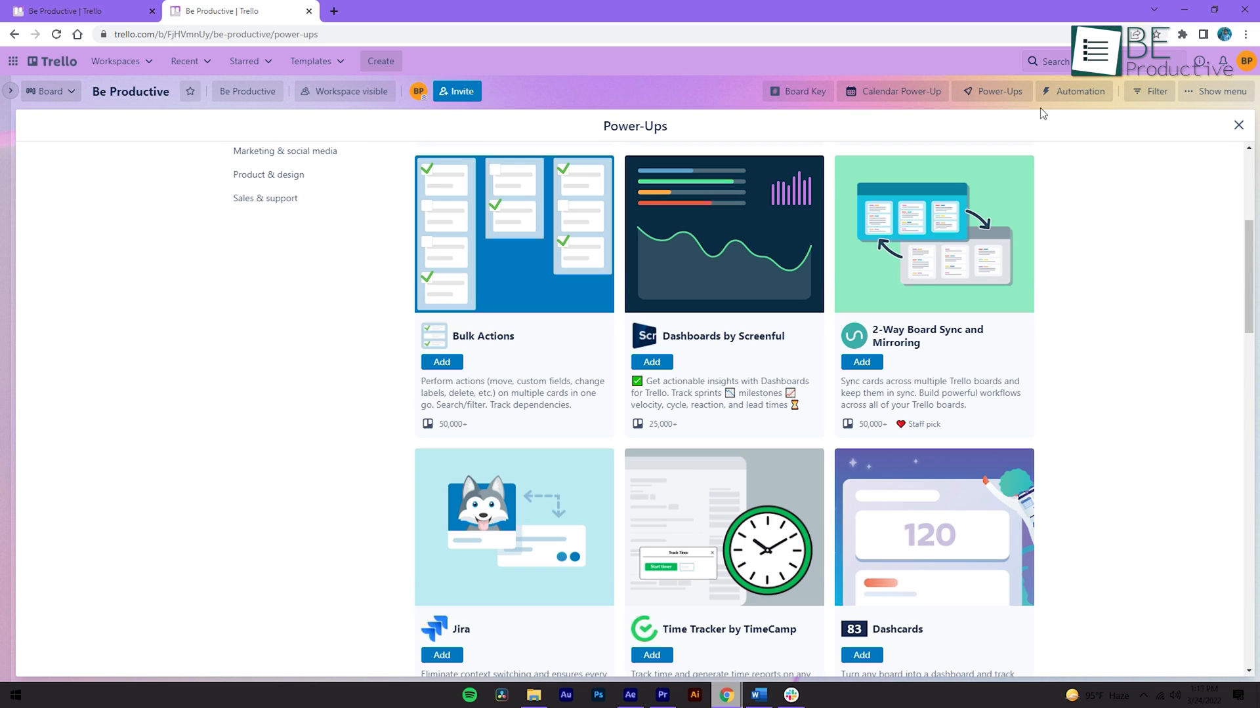
# - Go to the board's Butler automation Rules page
pyautogui.click(1079, 91)
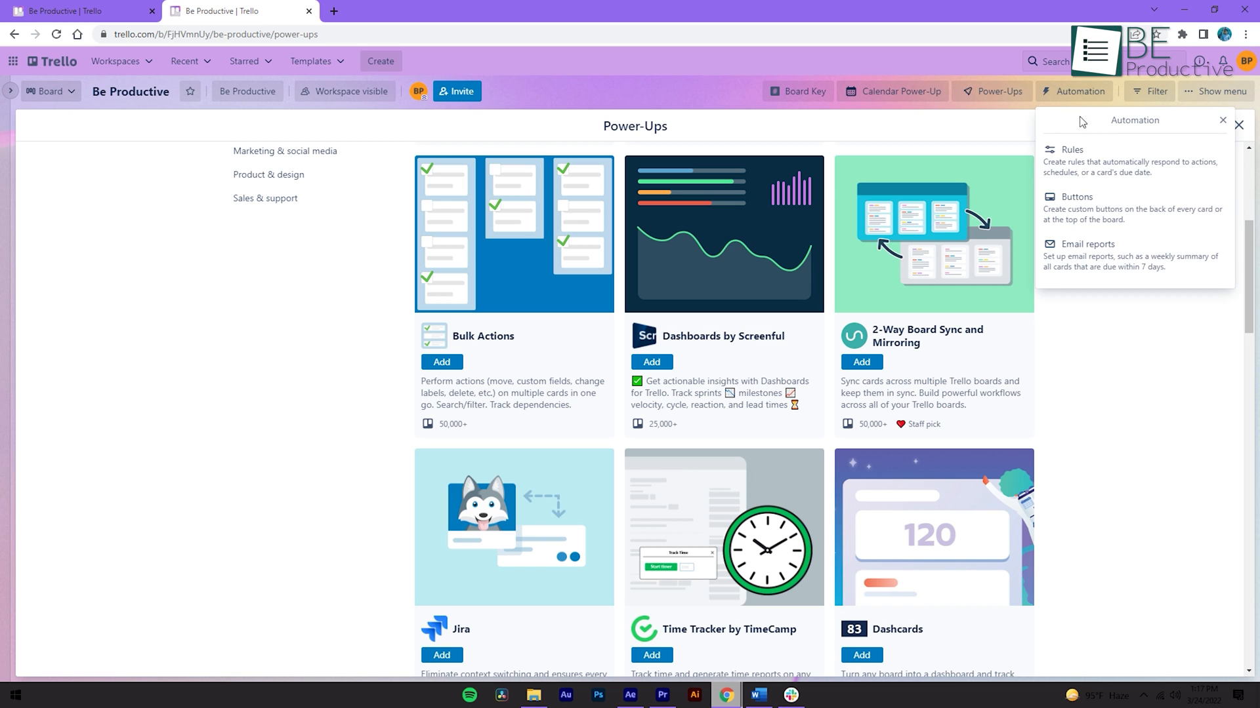
pyautogui.click(1072, 150)
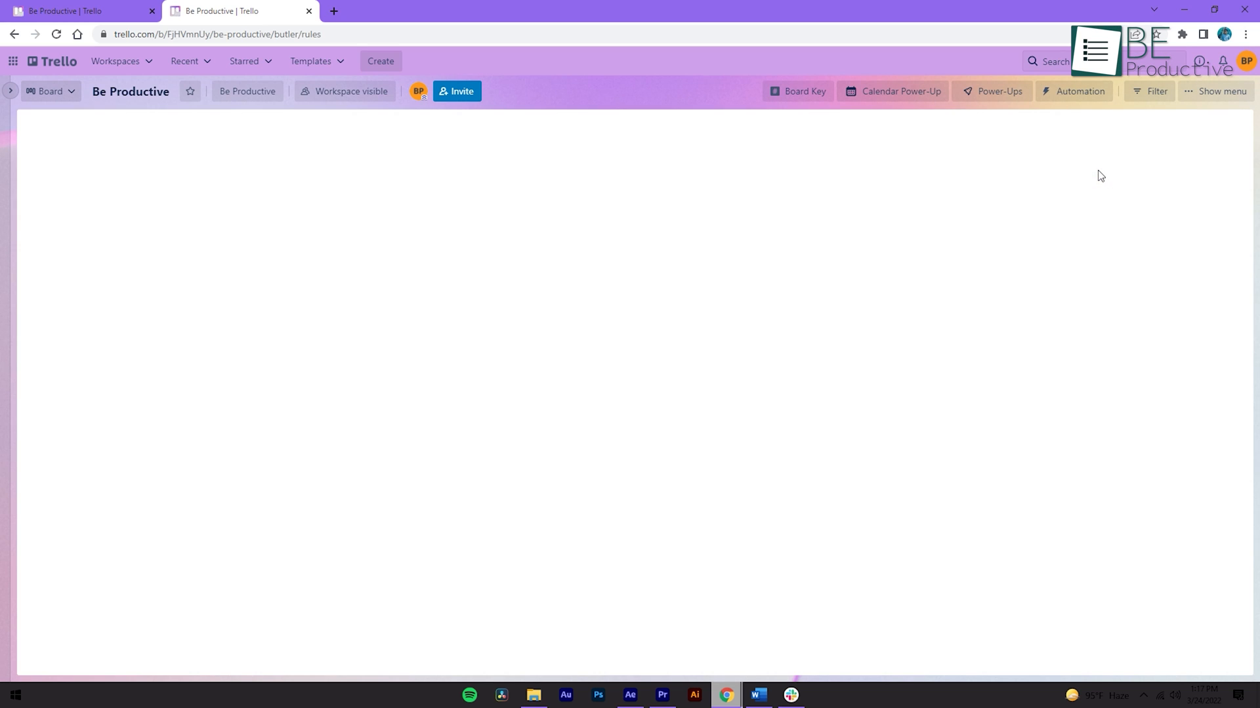
# - Review the Butler Rules page, then the Board Button and Due Date command pages
pyautogui.click(1078, 90)
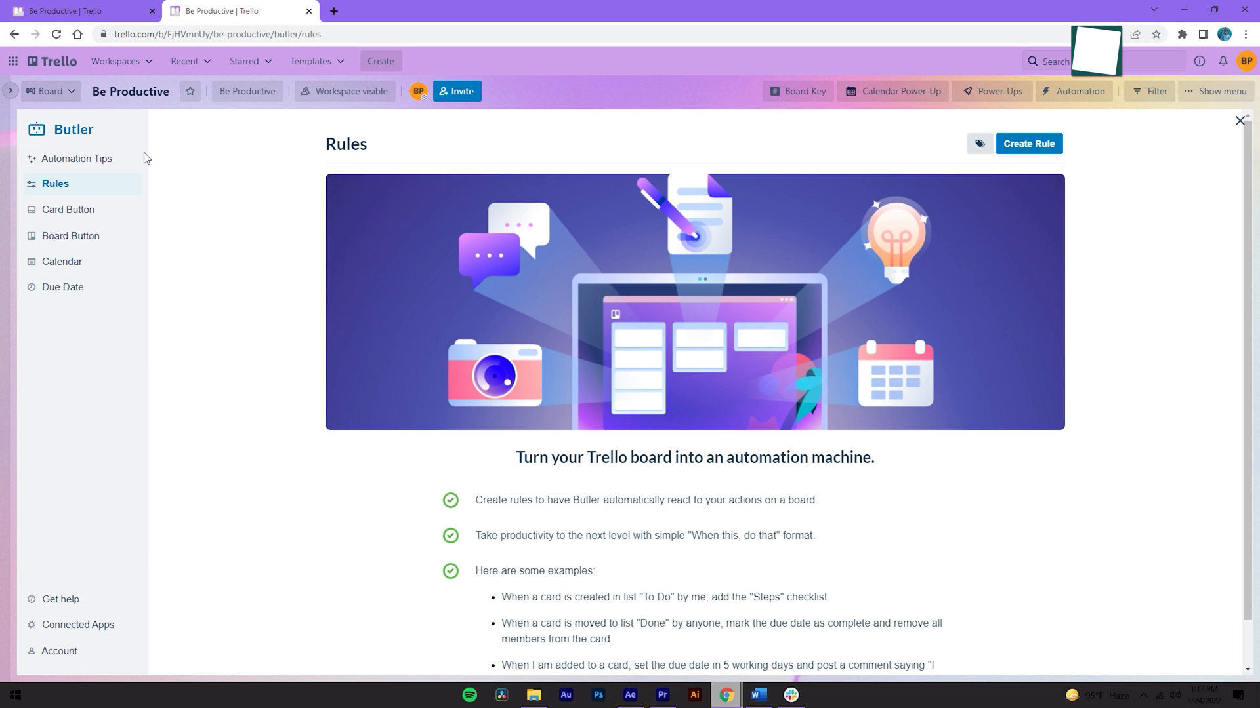
pyautogui.scroll(-3)
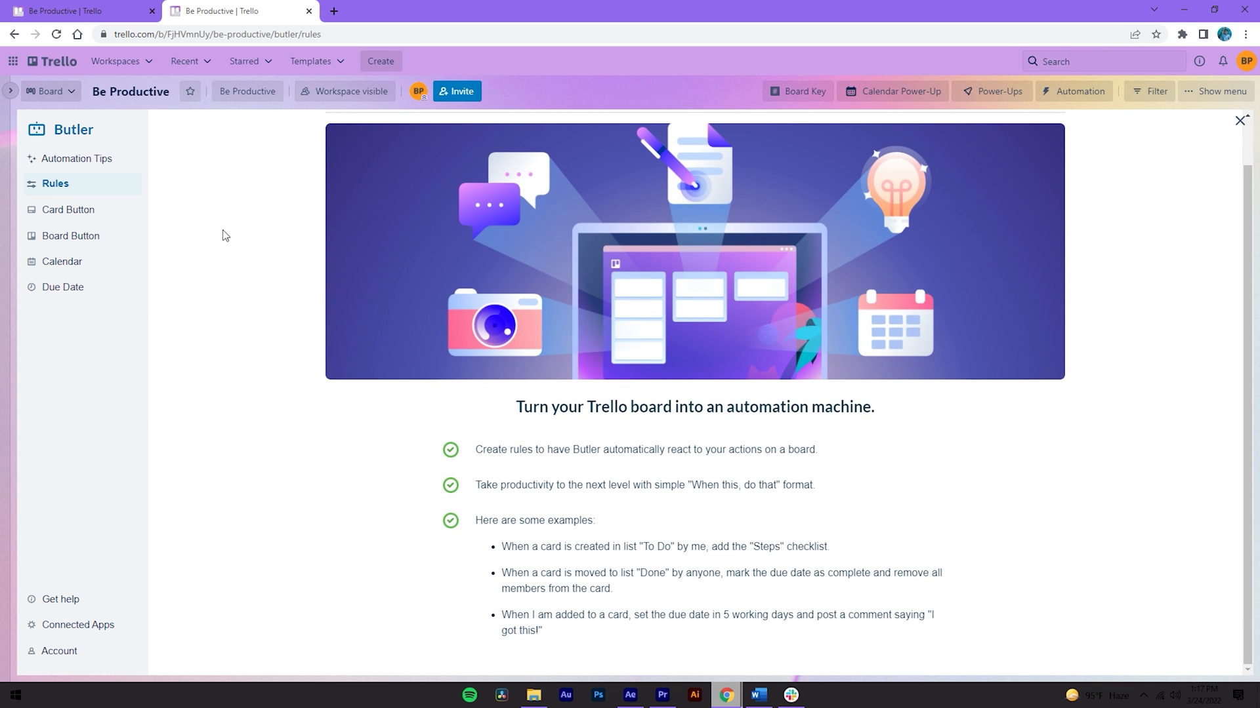
pyautogui.click(71, 235)
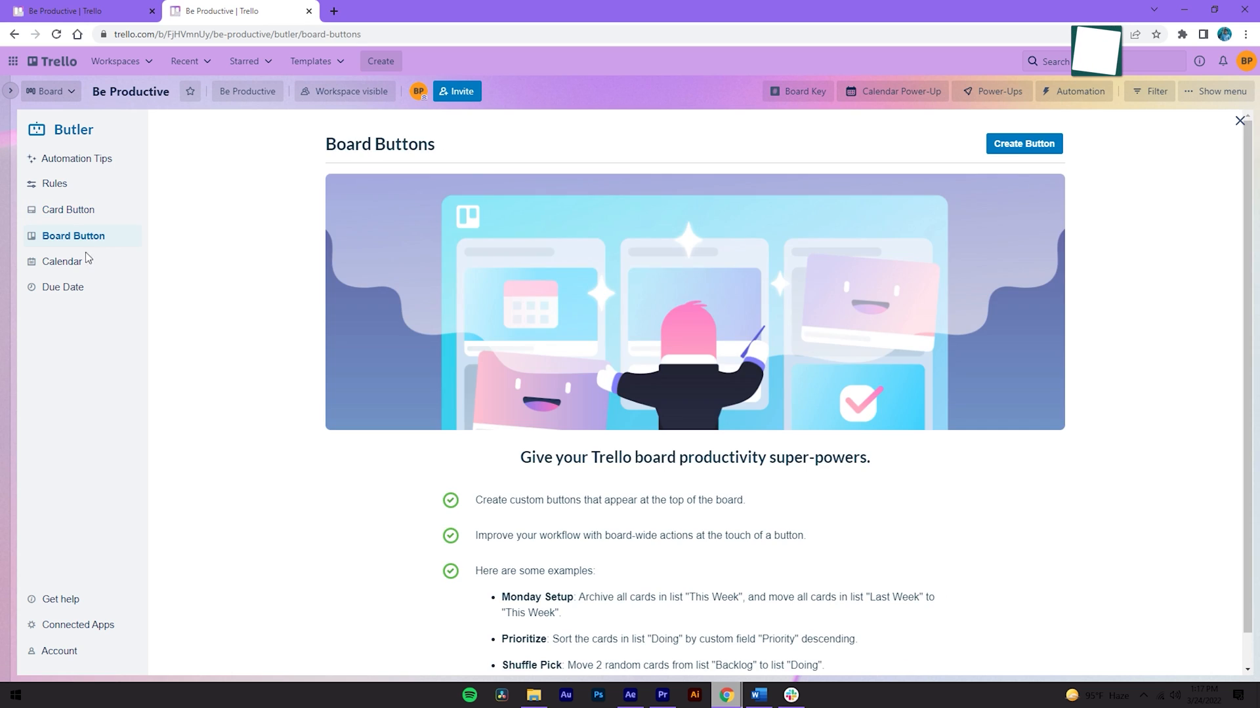
pyautogui.click(63, 288)
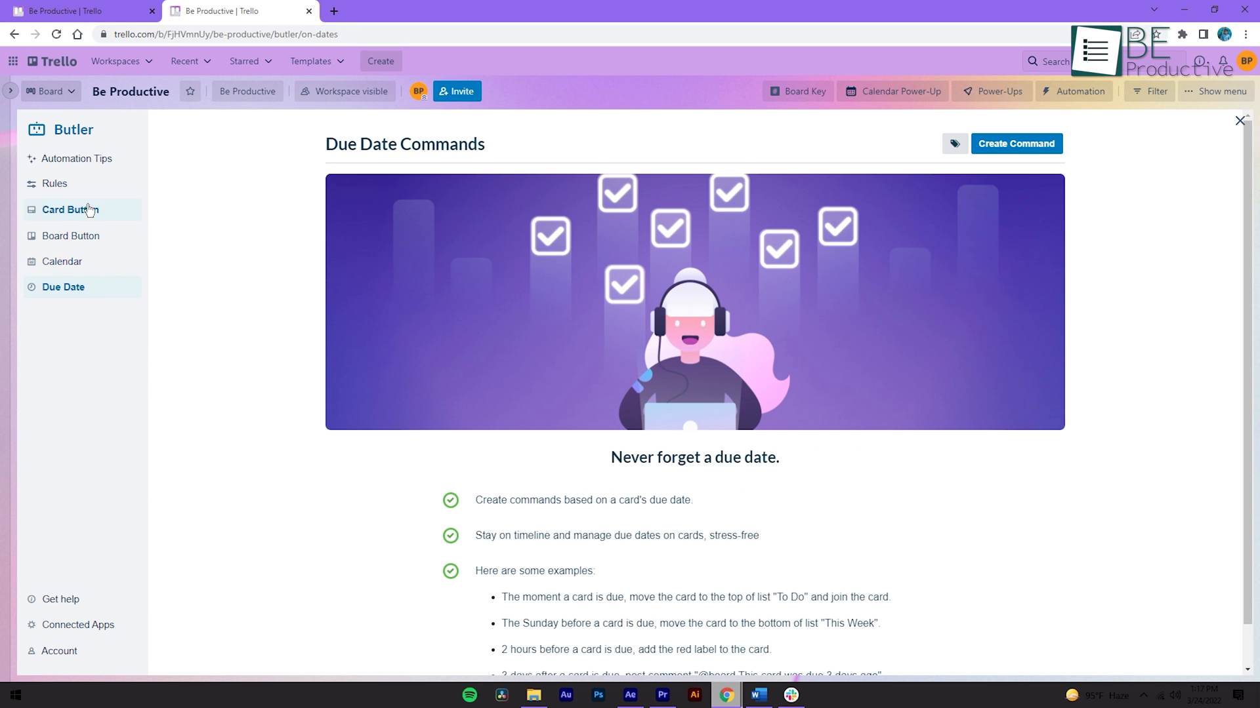
pyautogui.moveTo(266, 201)
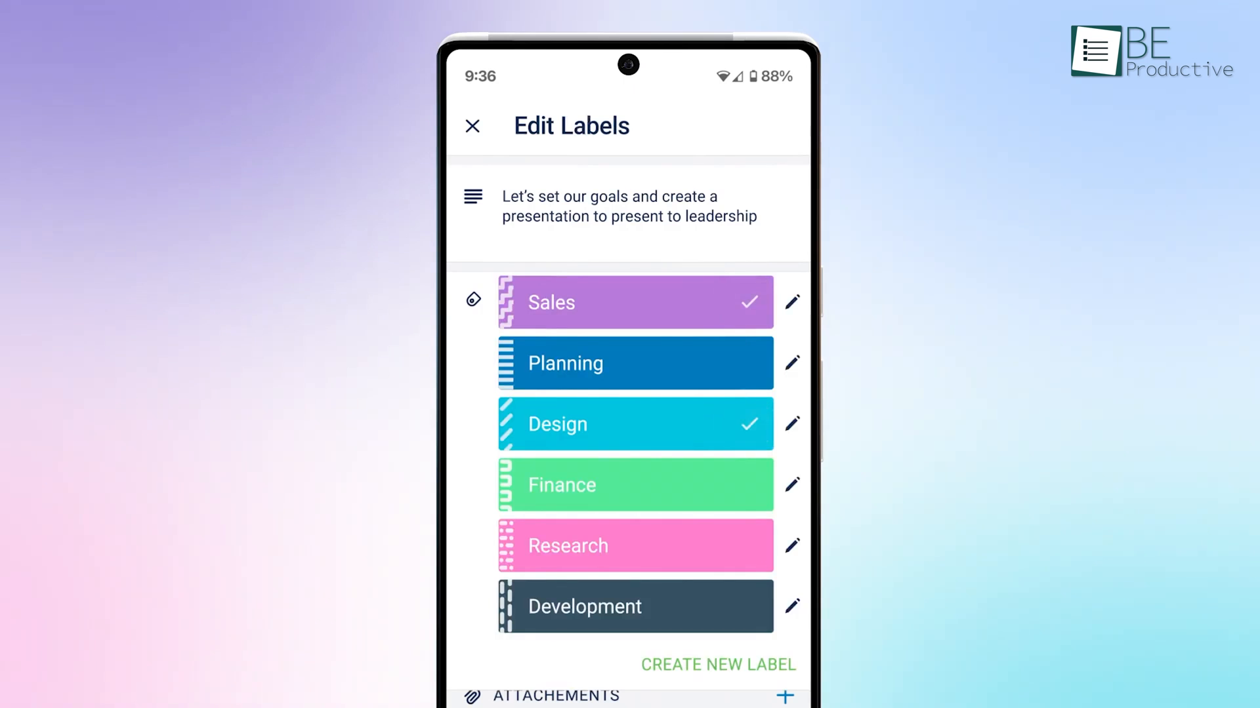
# - In the mobile app, return to the Project Presentation card and add a checklist from Quick Actions
pyautogui.click(472, 126)
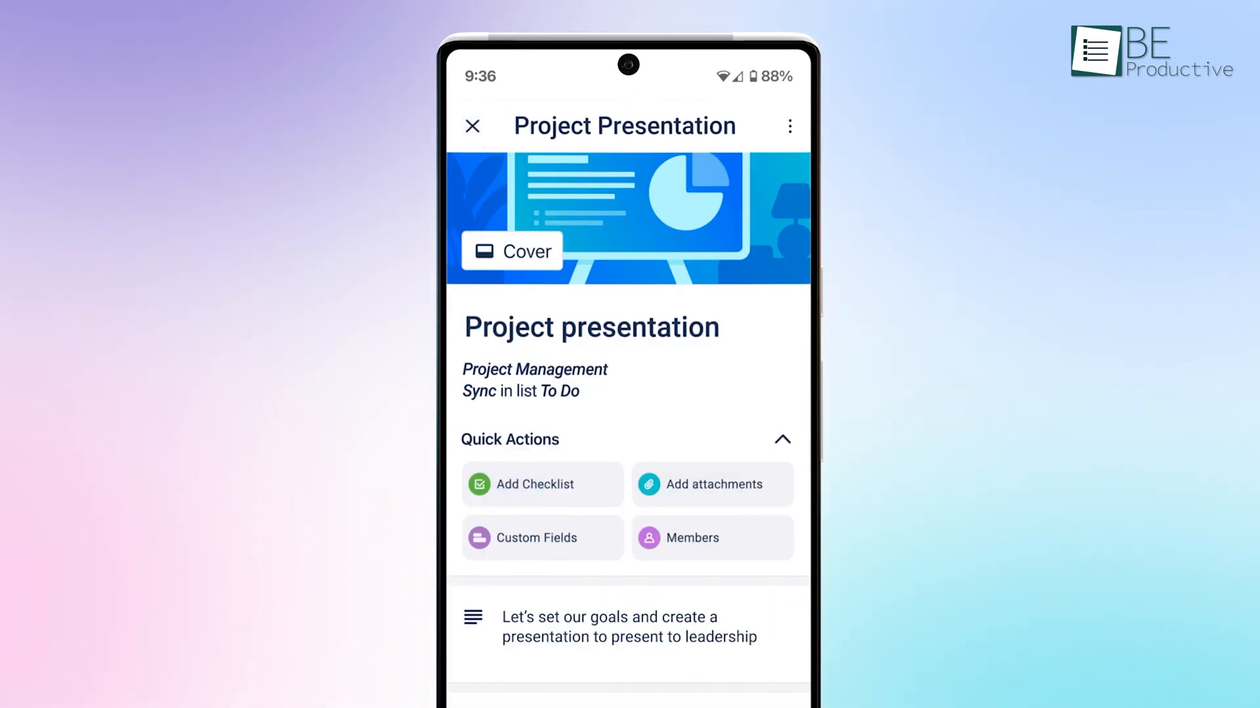
pyautogui.click(528, 484)
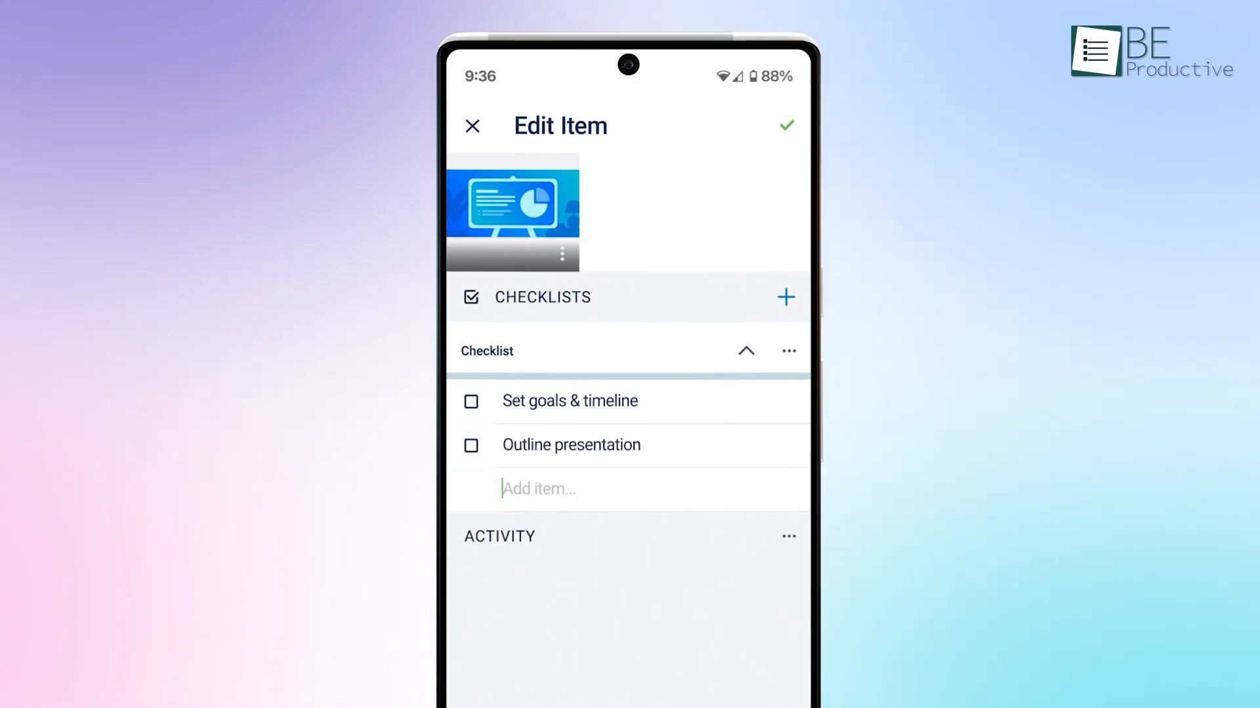
pyautogui.click(471, 401)
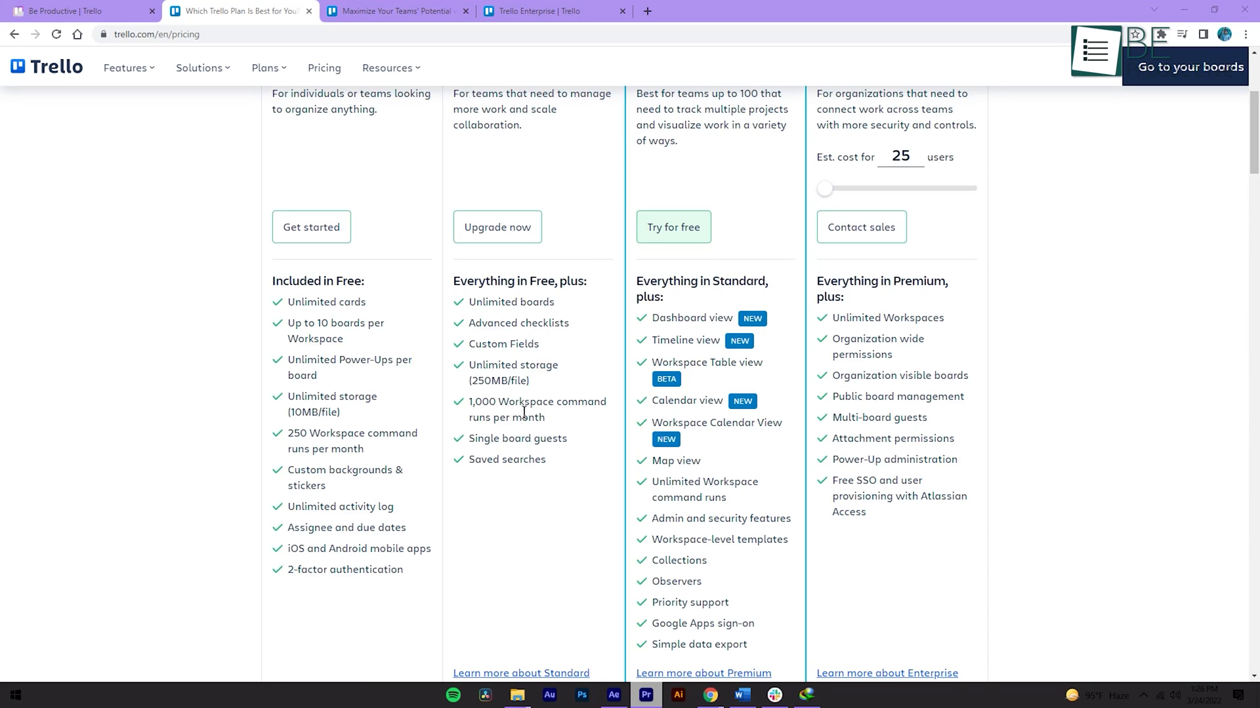
# - Scroll up and down the pricing comparison of Free, Standard, Premium and Enterprise plans
pyautogui.scroll(3)
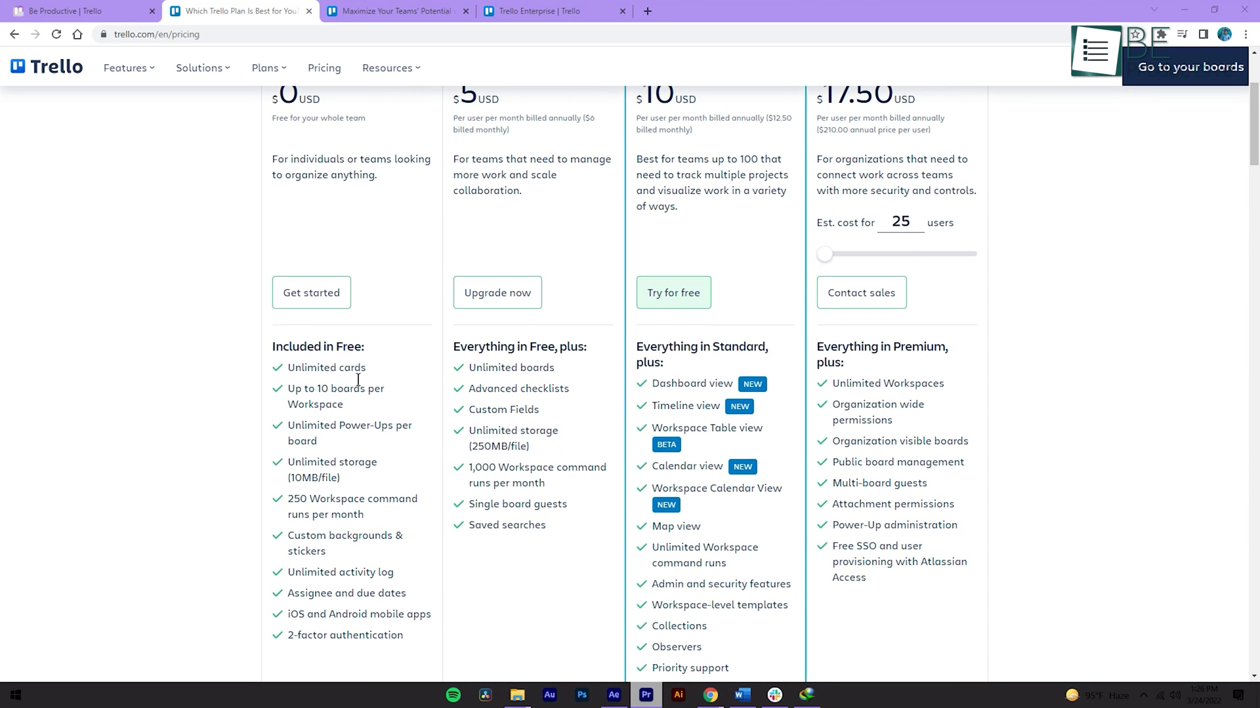
pyautogui.moveTo(298, 421)
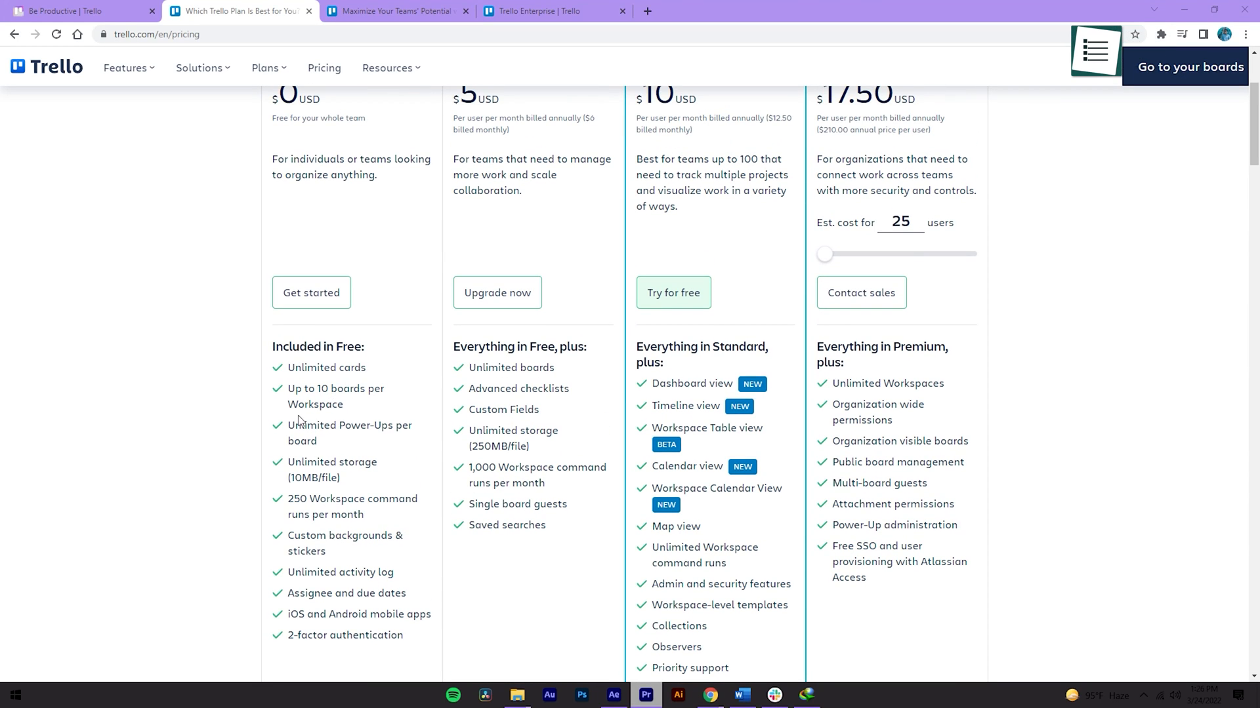
pyautogui.moveTo(380, 405)
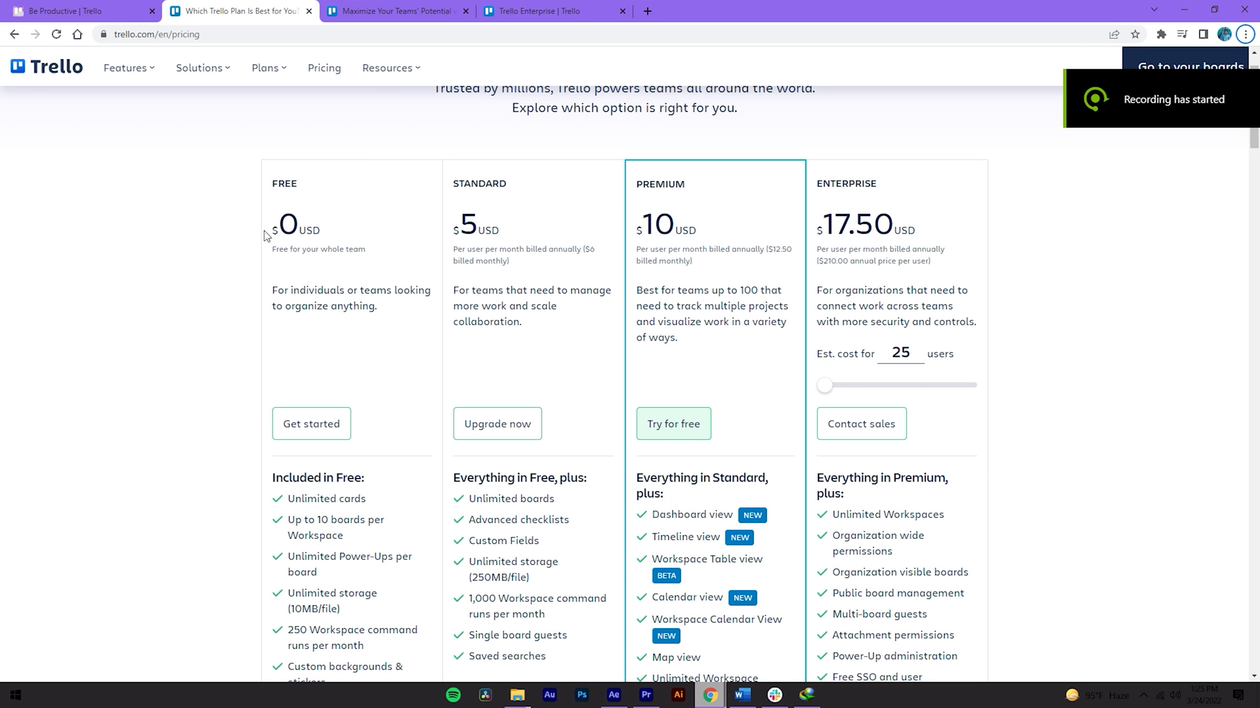
pyautogui.scroll(-3)
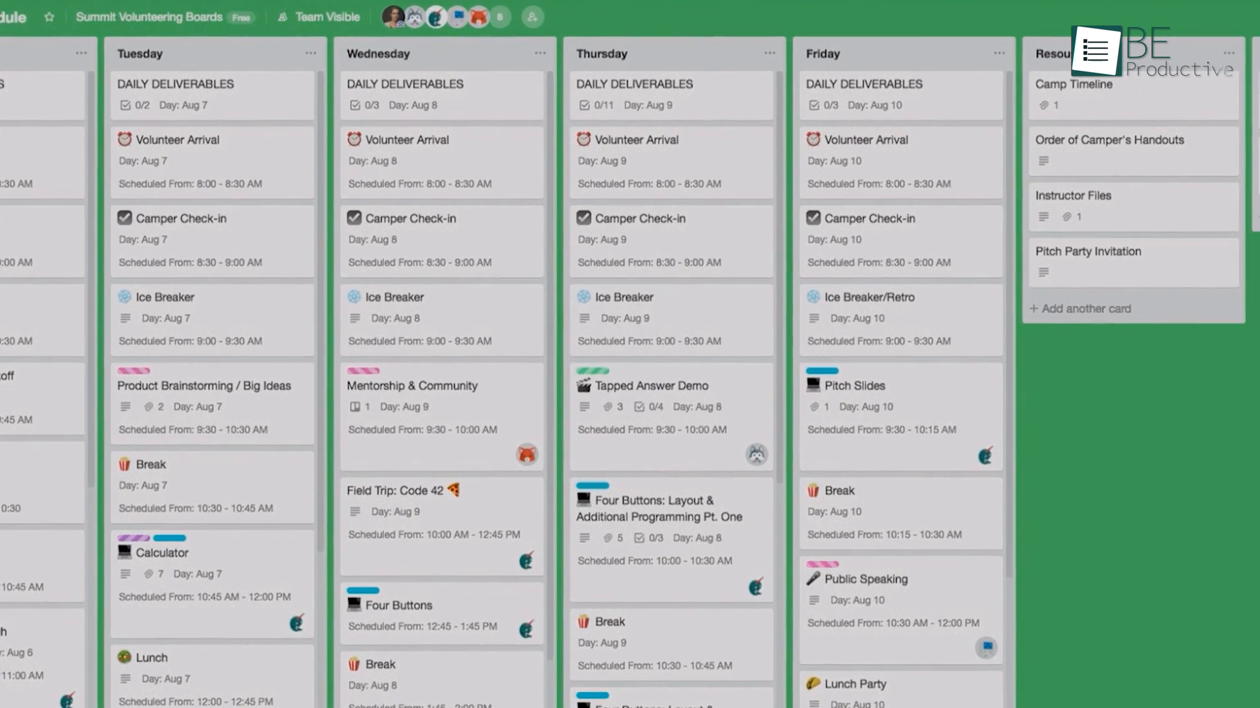
pyautogui.hscroll(3)
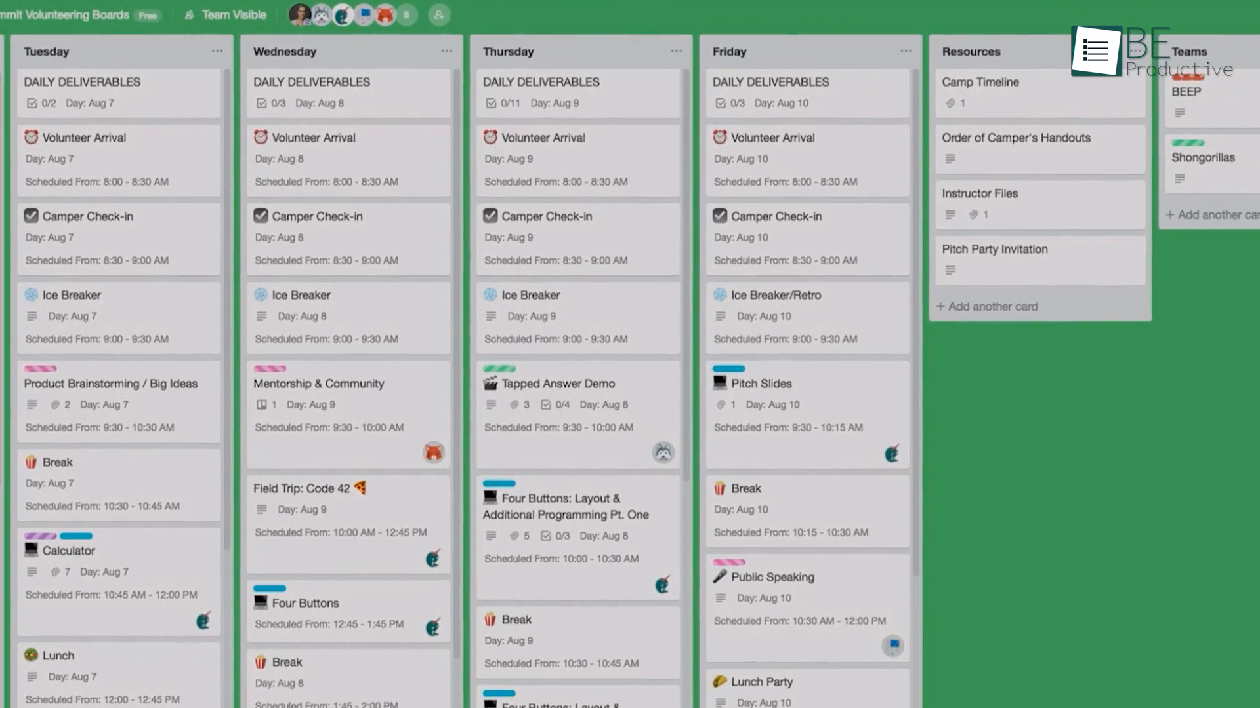